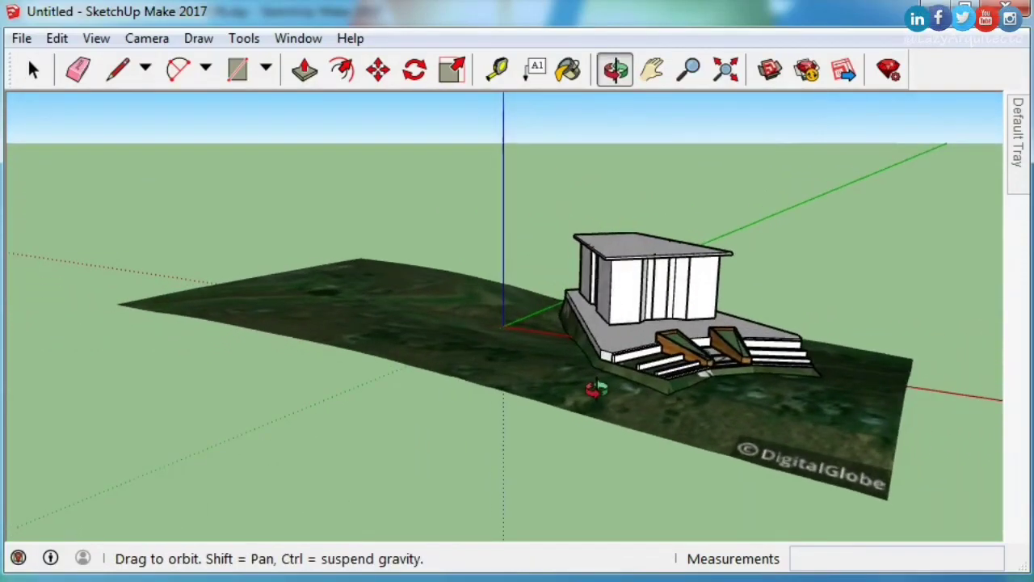
Step: Orbit around the finished example house on its terrain
left_click_drag(590, 388, 521, 464)
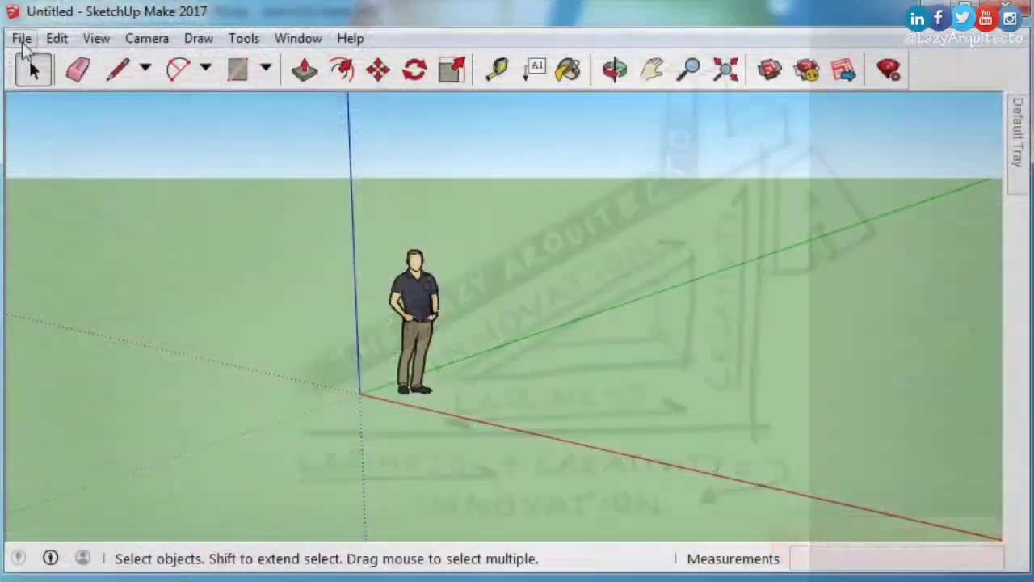
Step: Import satellite imagery for Summit Ave, Pocono Summit, PA 18346 via Geo-location
left_click(21, 38)
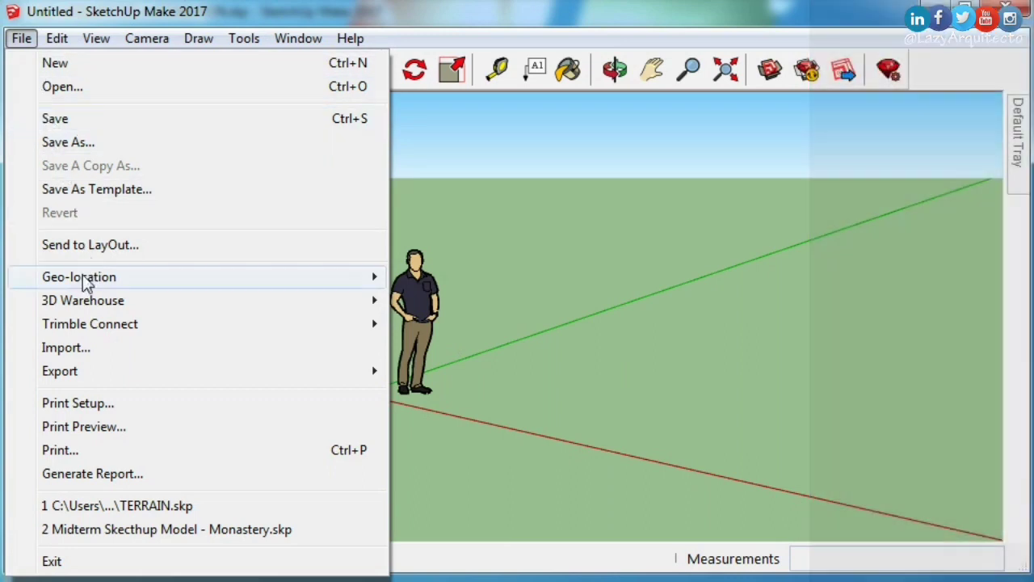
mouse_move(79, 276)
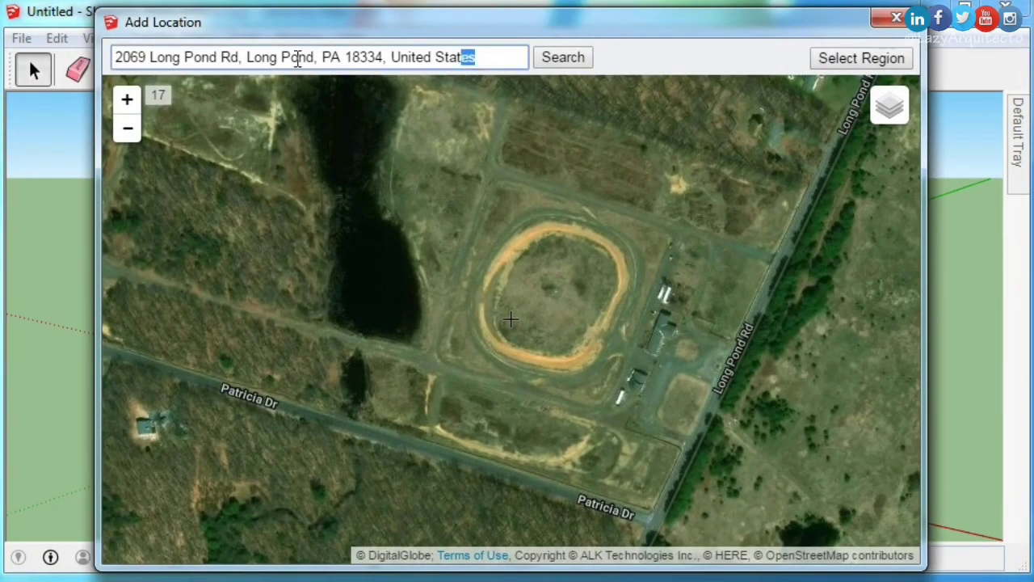
type("Summit Ave Pocono Summit, PA 18346")
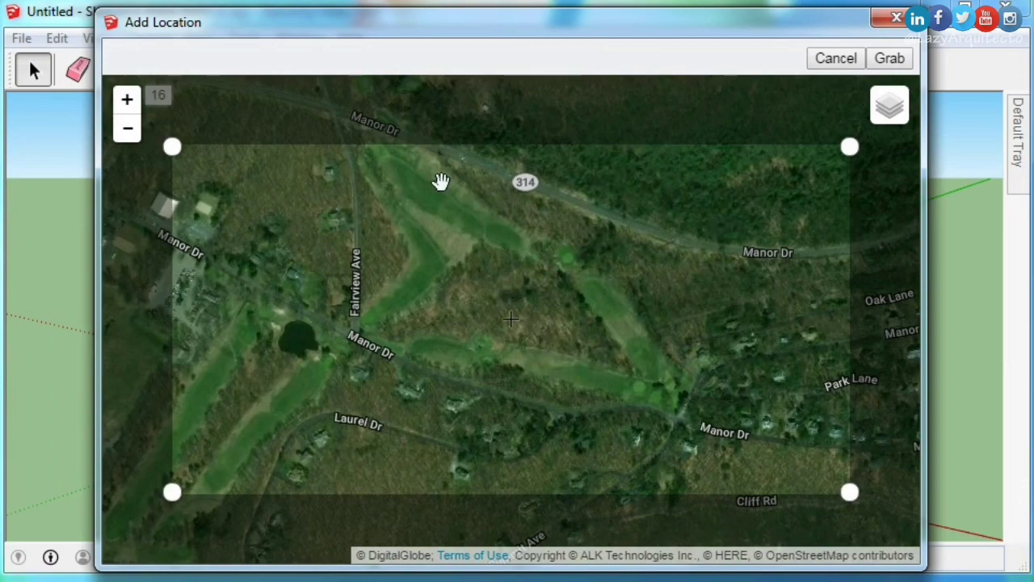
left_click(835, 58)
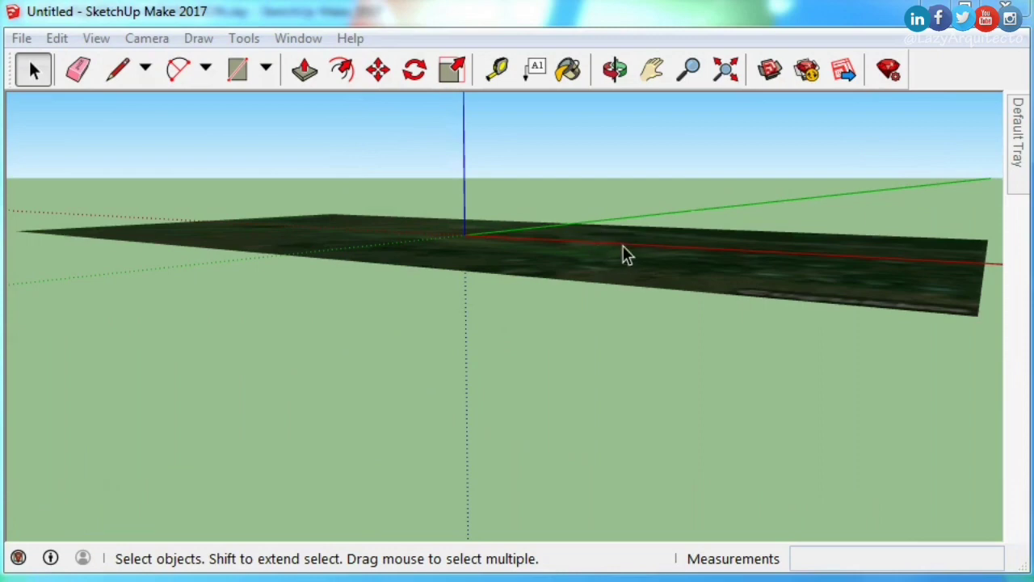
Step: Orbit the imported imagery and toggle on the 3D terrain surface
left_click_drag(629, 254, 605, 283)
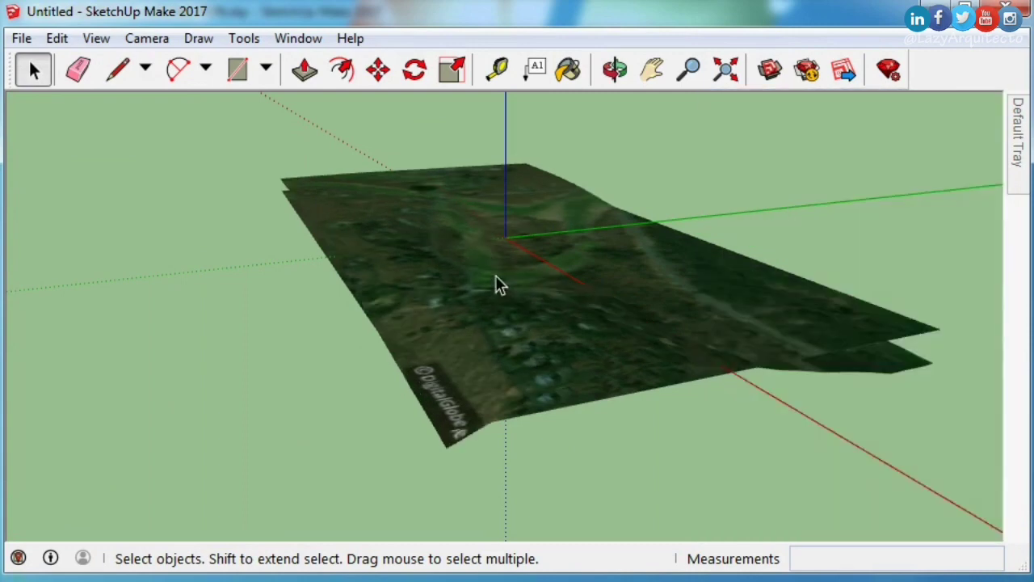
left_click(614, 68)
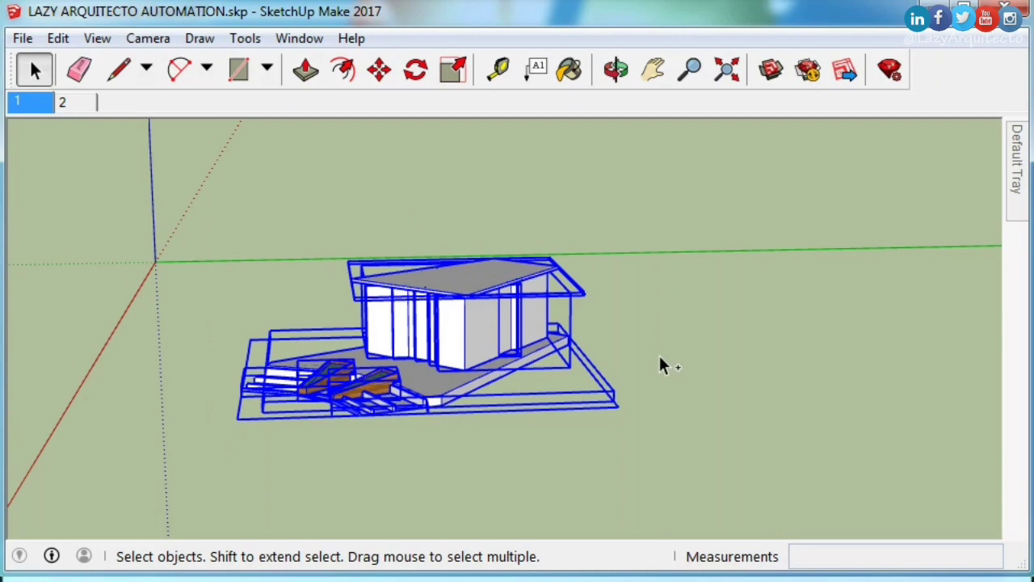
mouse_move(662, 415)
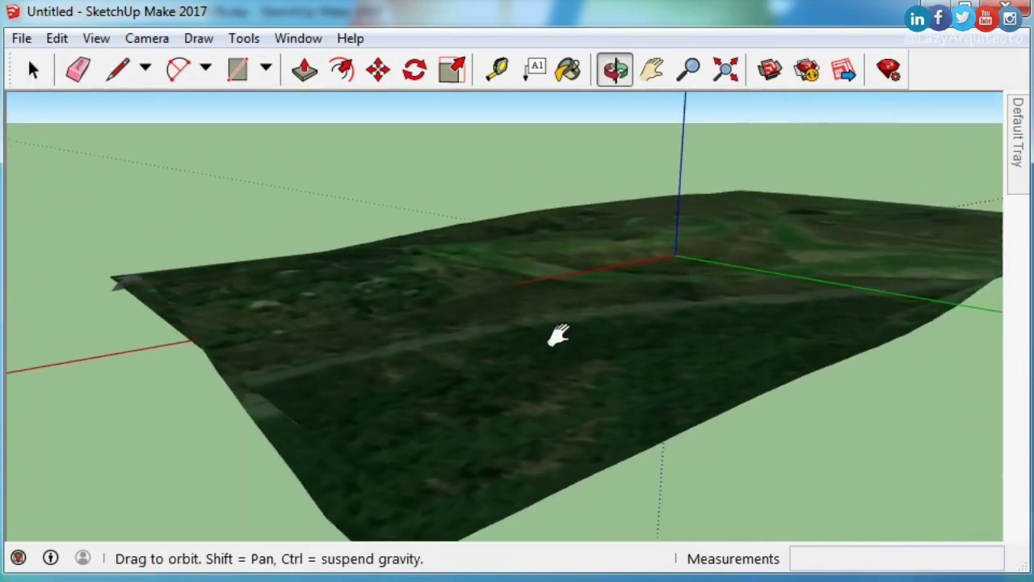
Step: Orbit around the terrain to view the pasted house above the imagery
left_click_drag(558, 335, 626, 295)
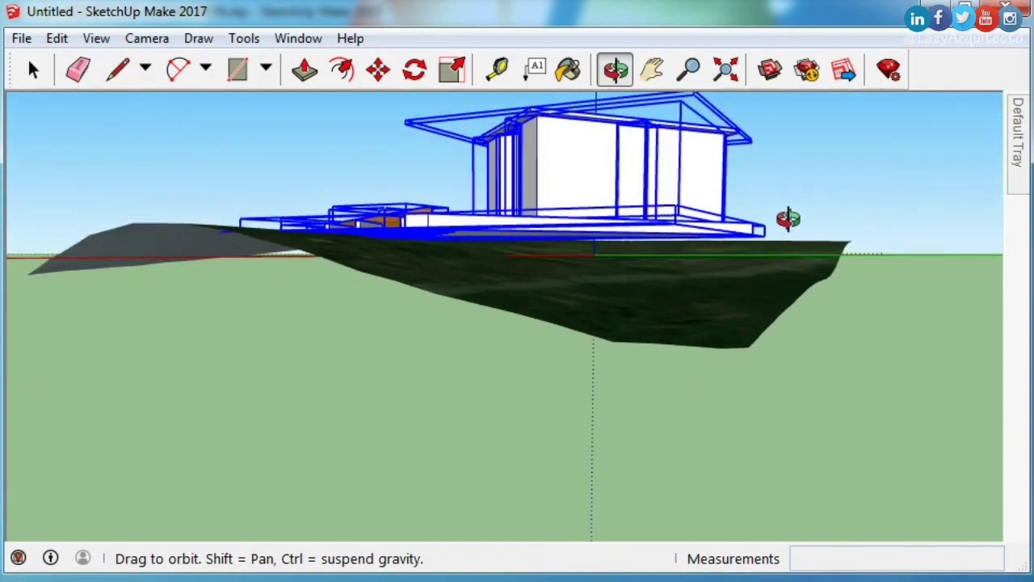
left_click_drag(788, 218, 424, 355)
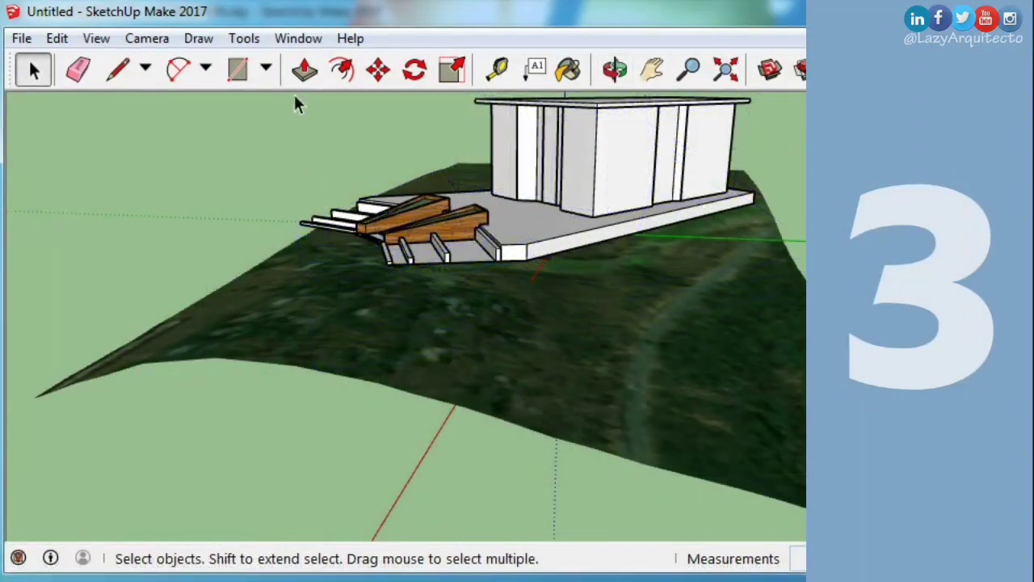
Step: Start the Sandbox Stamp tool on the house base and set offsets 5' then 20'
left_click(243, 38)
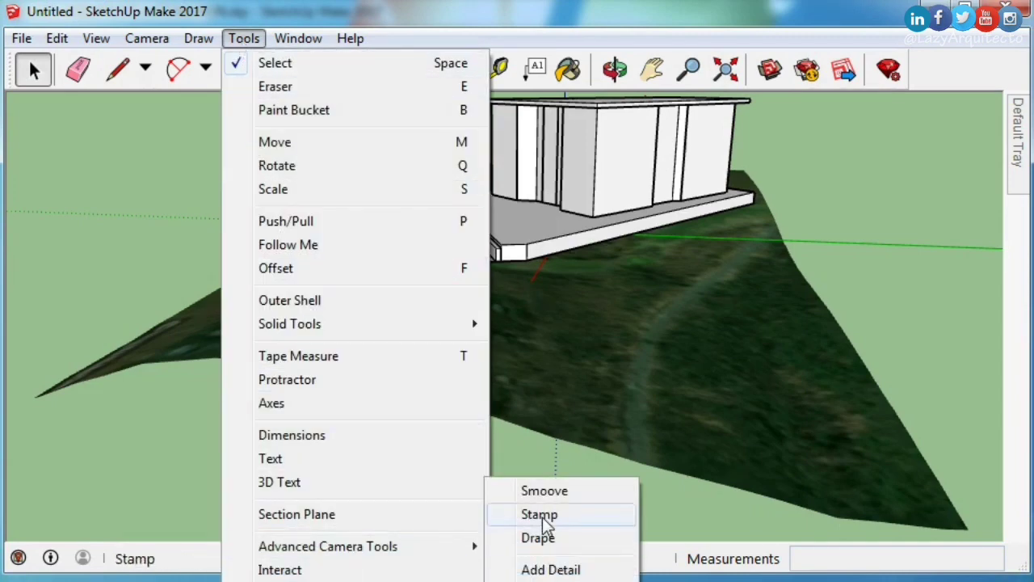
left_click(539, 513)
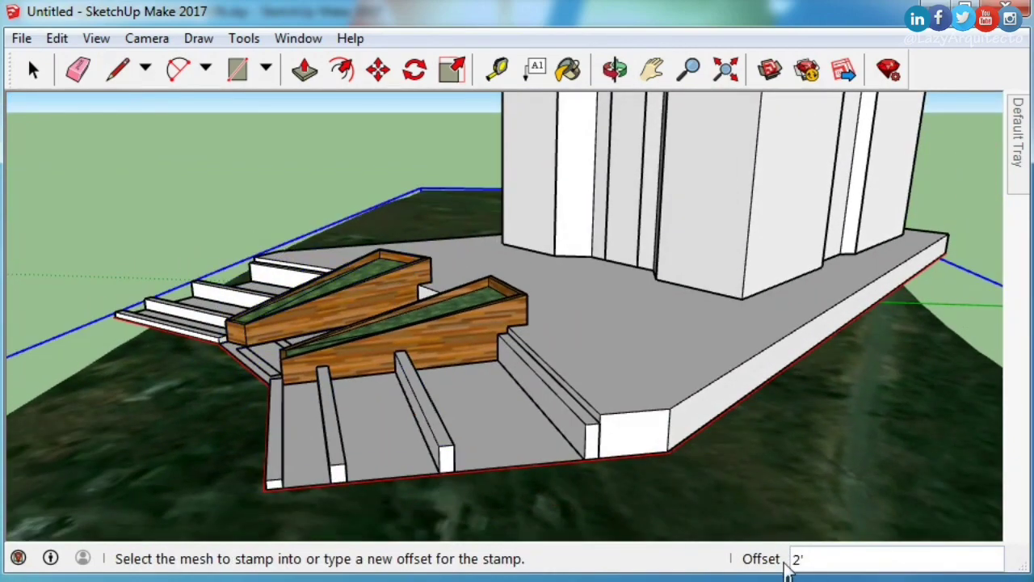
type("5'")
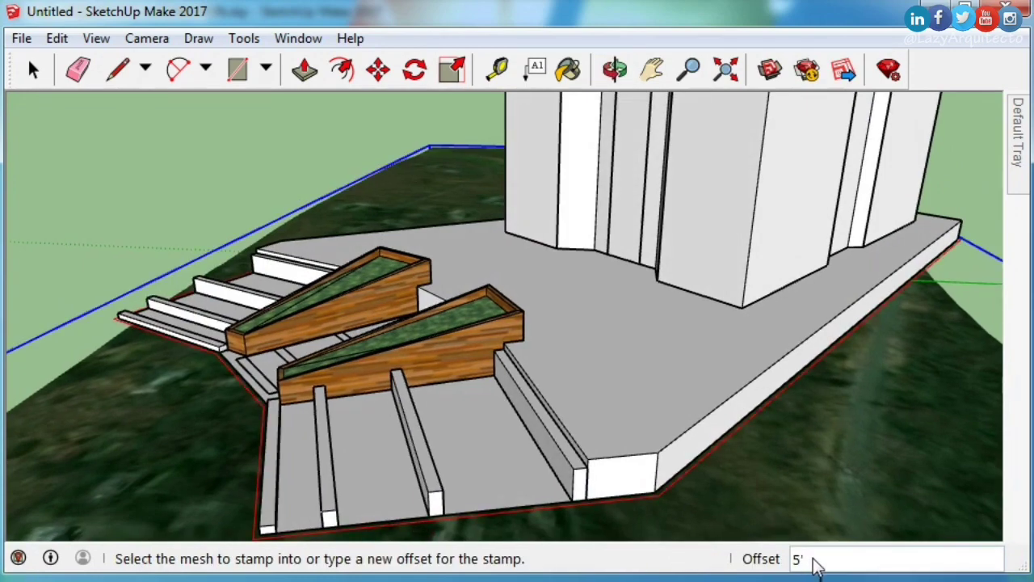
type("20'")
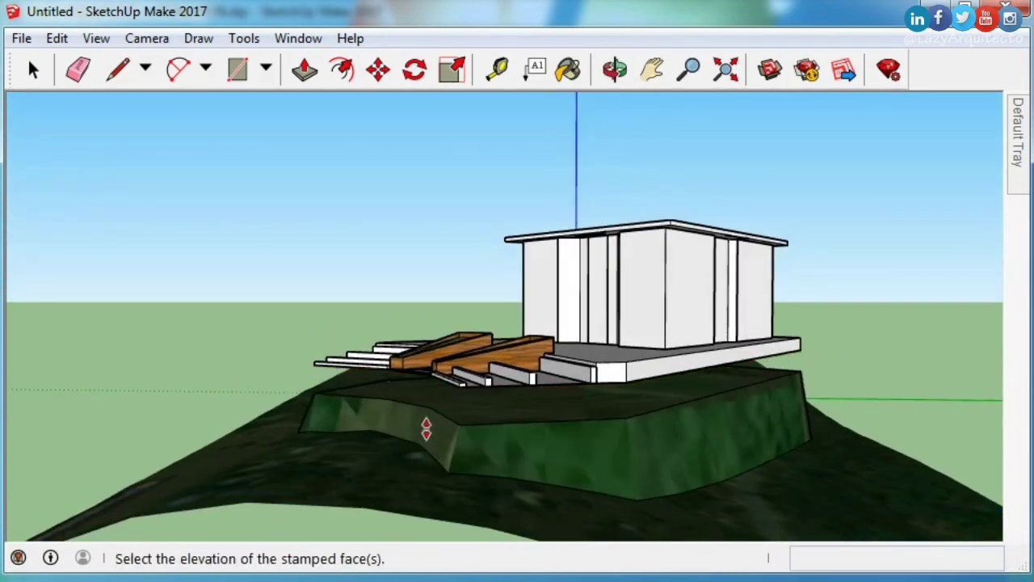
Step: Stamp the pad into the terrain, fix its height, and start moving the house
left_click(614, 69)
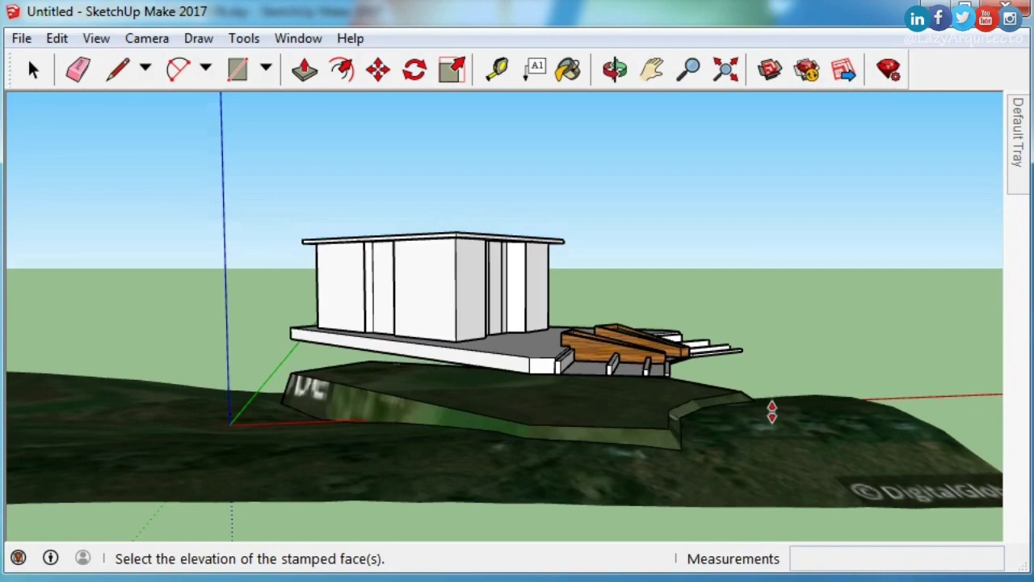
left_click(34, 69)
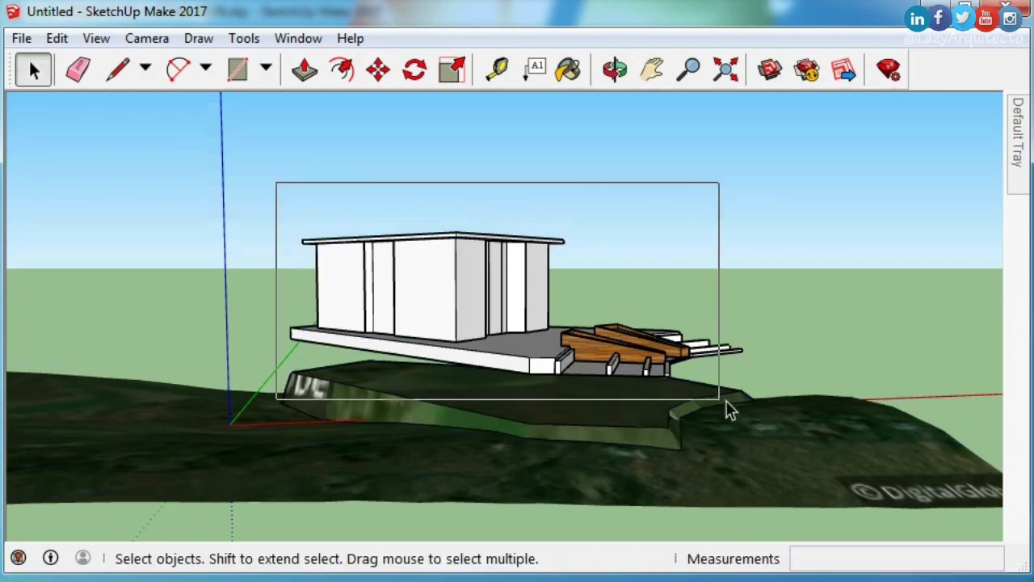
left_click(376, 69)
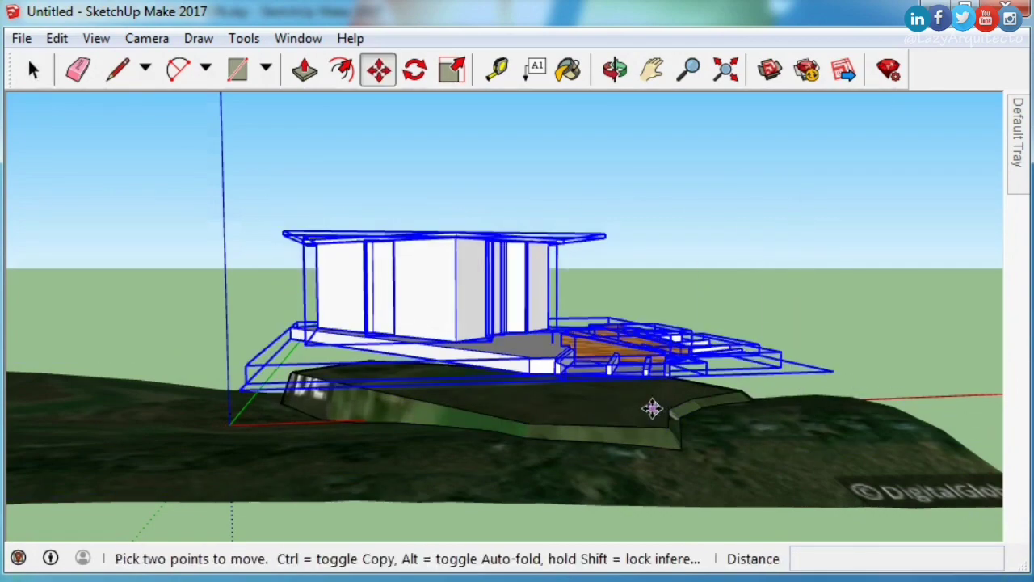